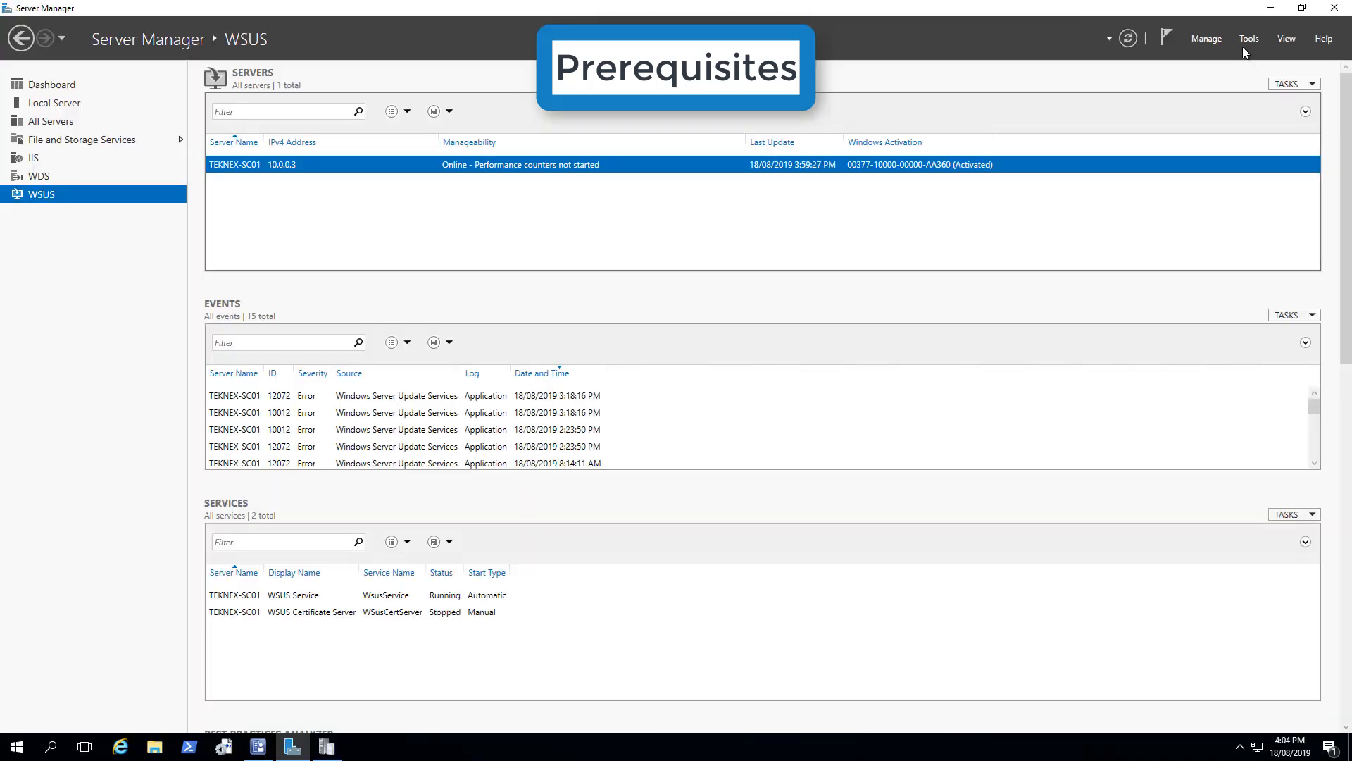
# Open Server Manager's Tools menu to list the available management consoles, including Configuration Manager
pyautogui.click(1248, 38)
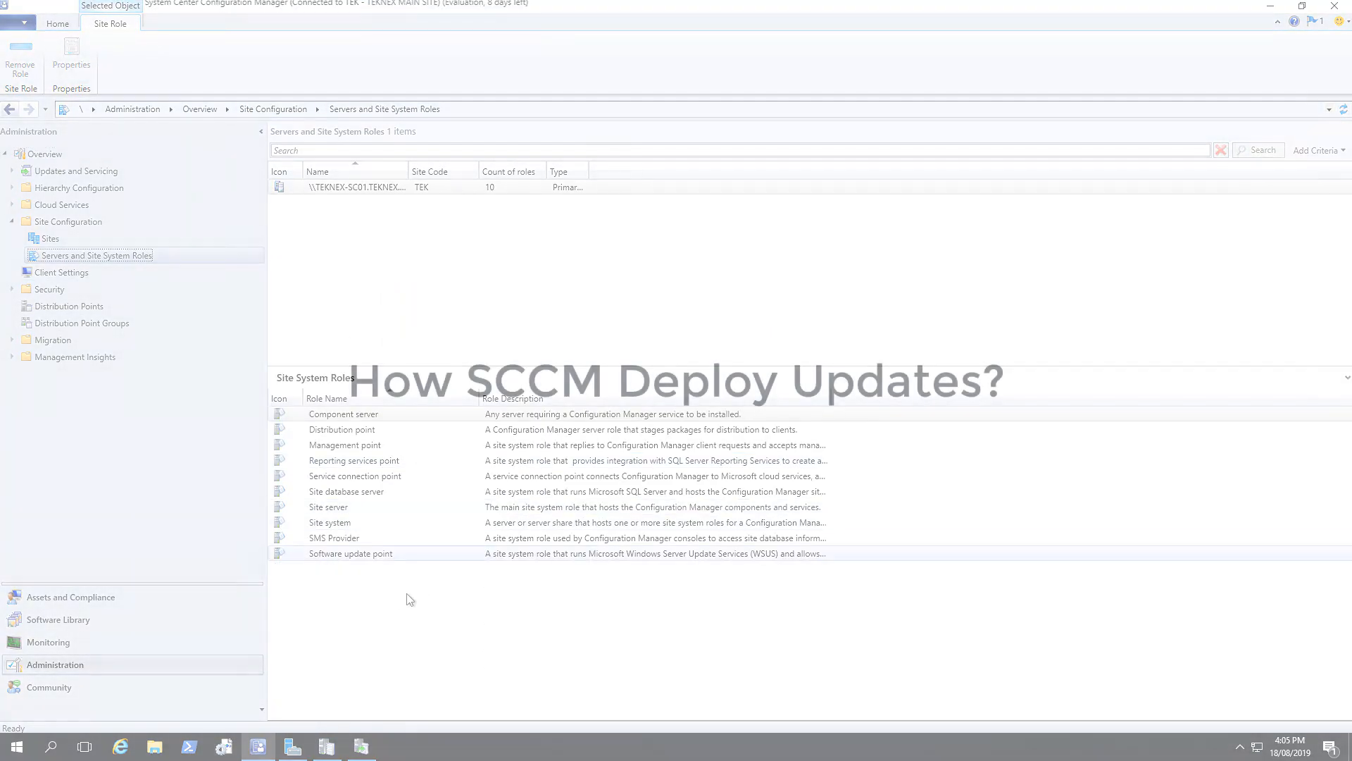
pyautogui.click(1249, 38)
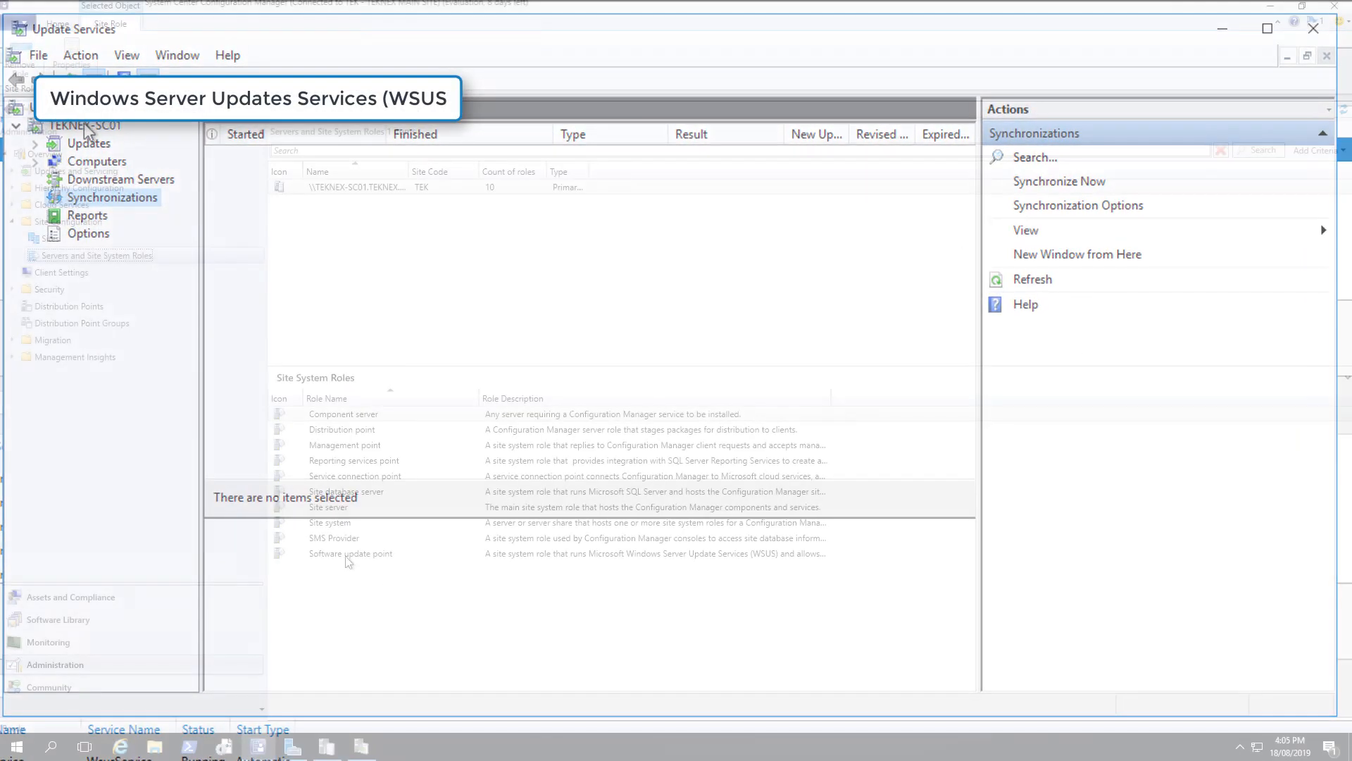
pyautogui.rightClick(350, 553)
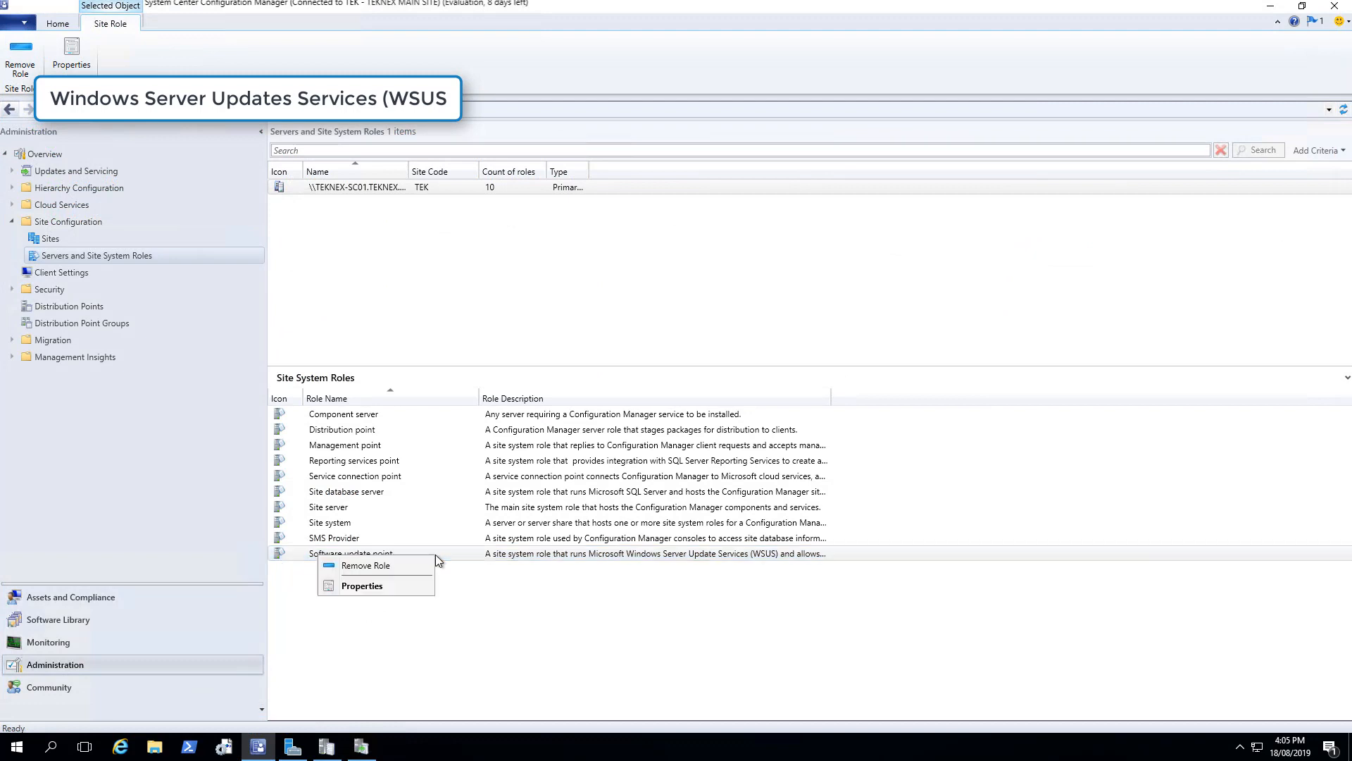
pyautogui.click(361, 585)
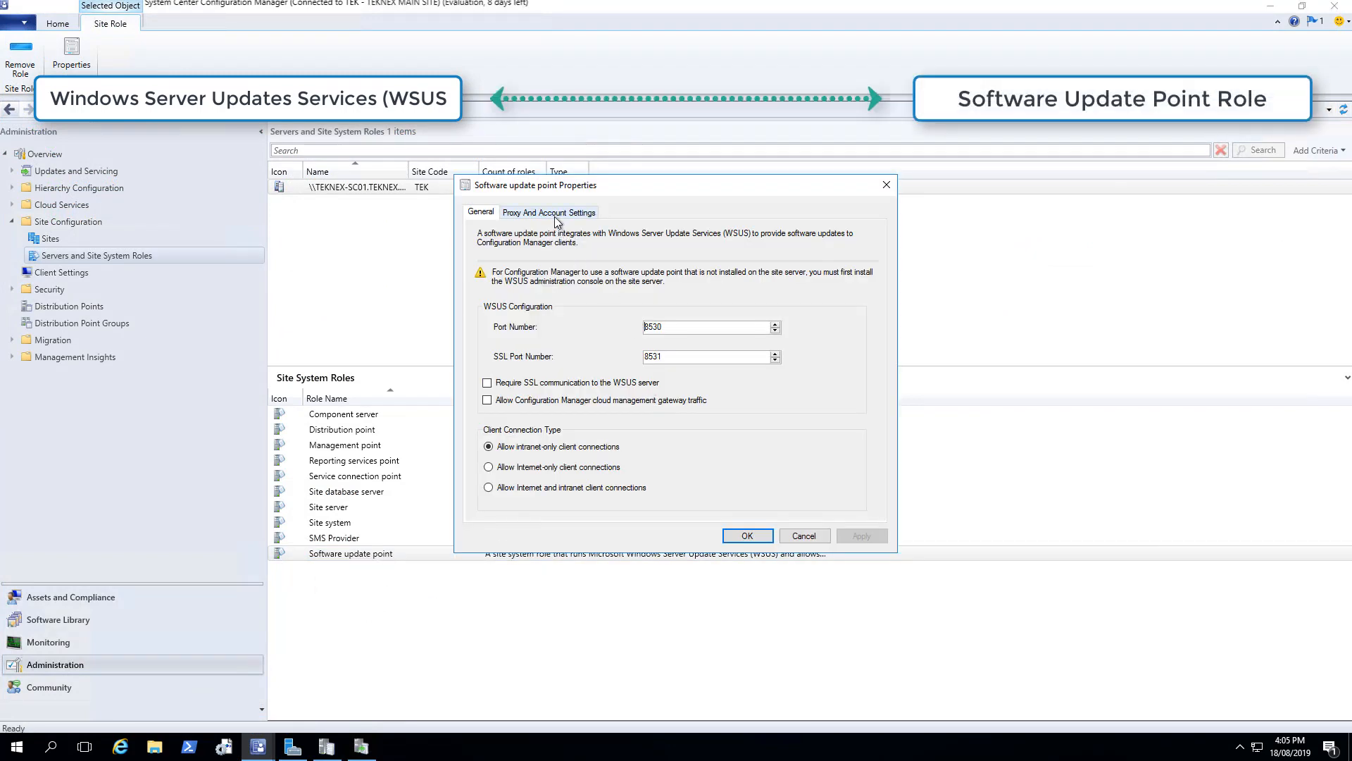
pyautogui.click(549, 212)
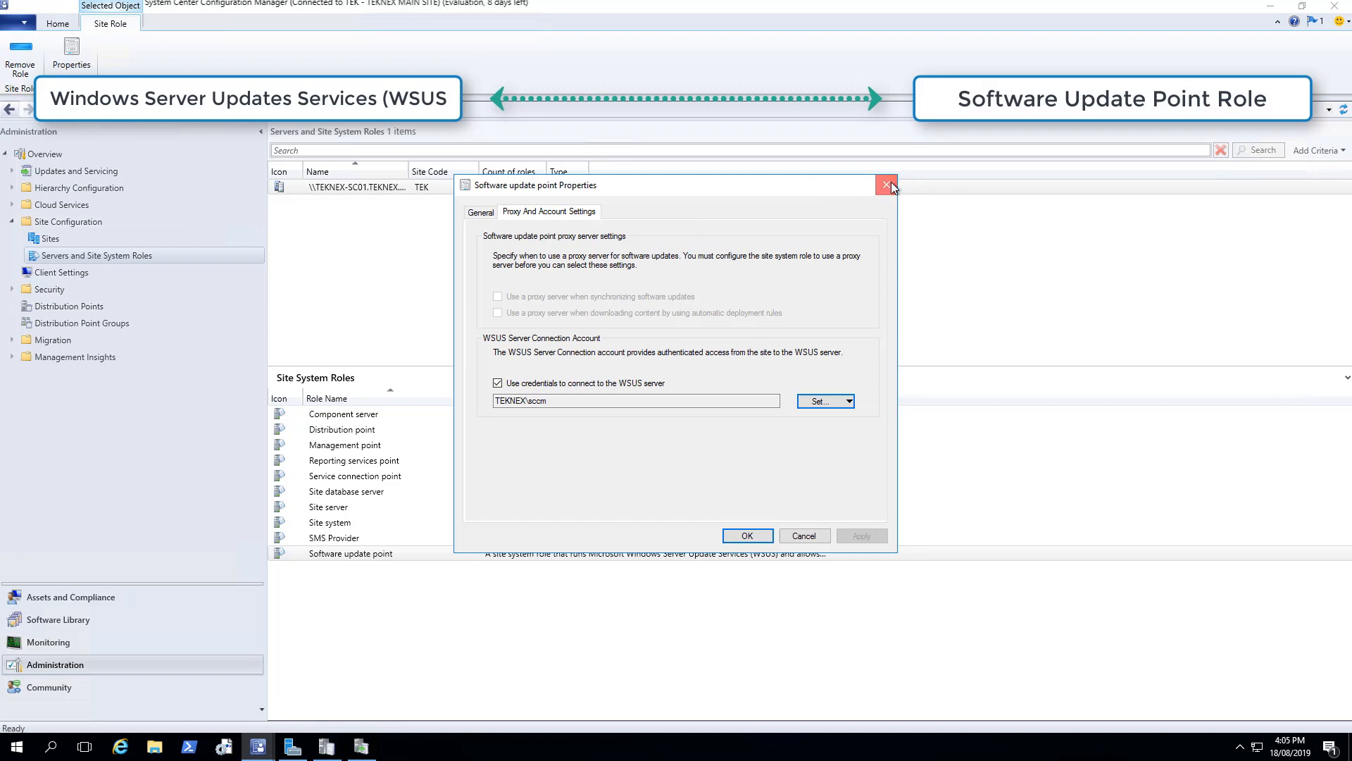
pyautogui.click(886, 185)
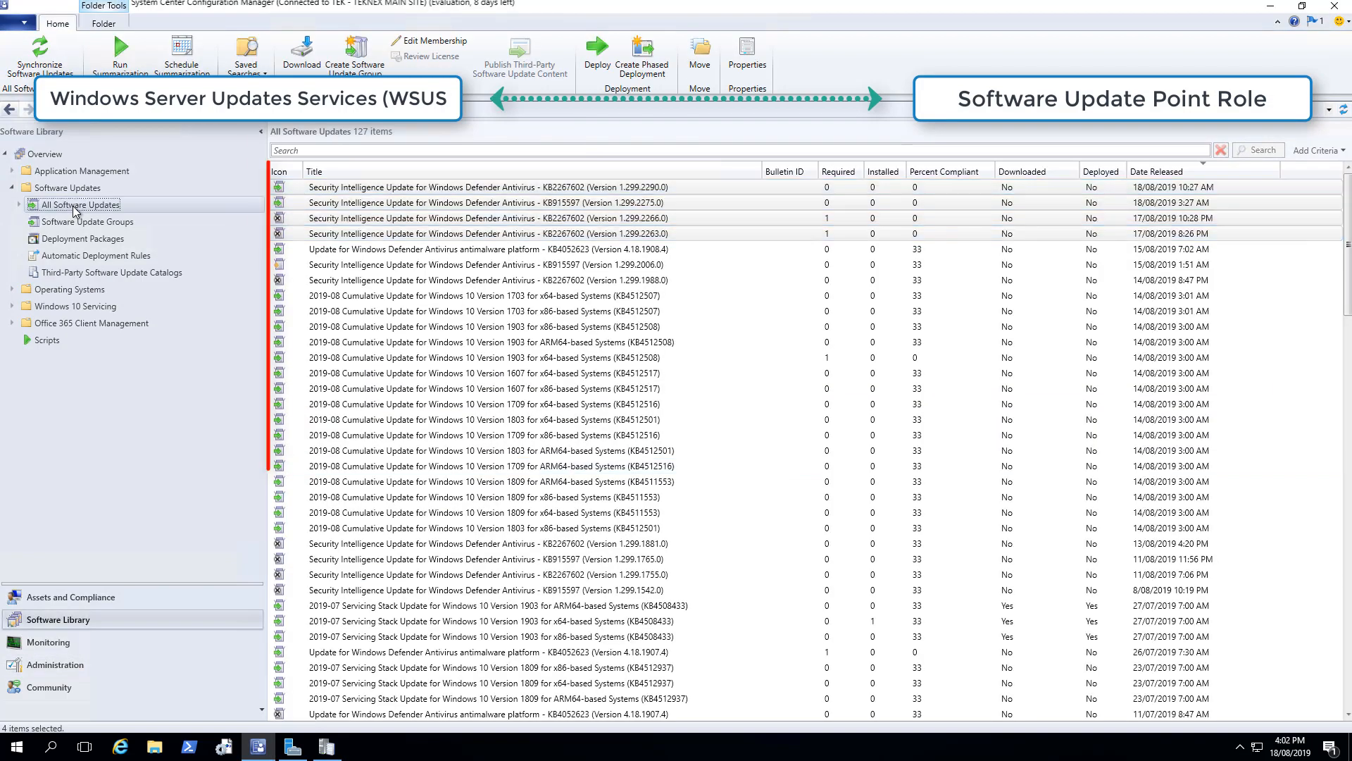
# Review the Defender intelligence update, Windows 10 Update Group, deployment packages, and the client's pending cumulative update
pyautogui.click(484, 187)
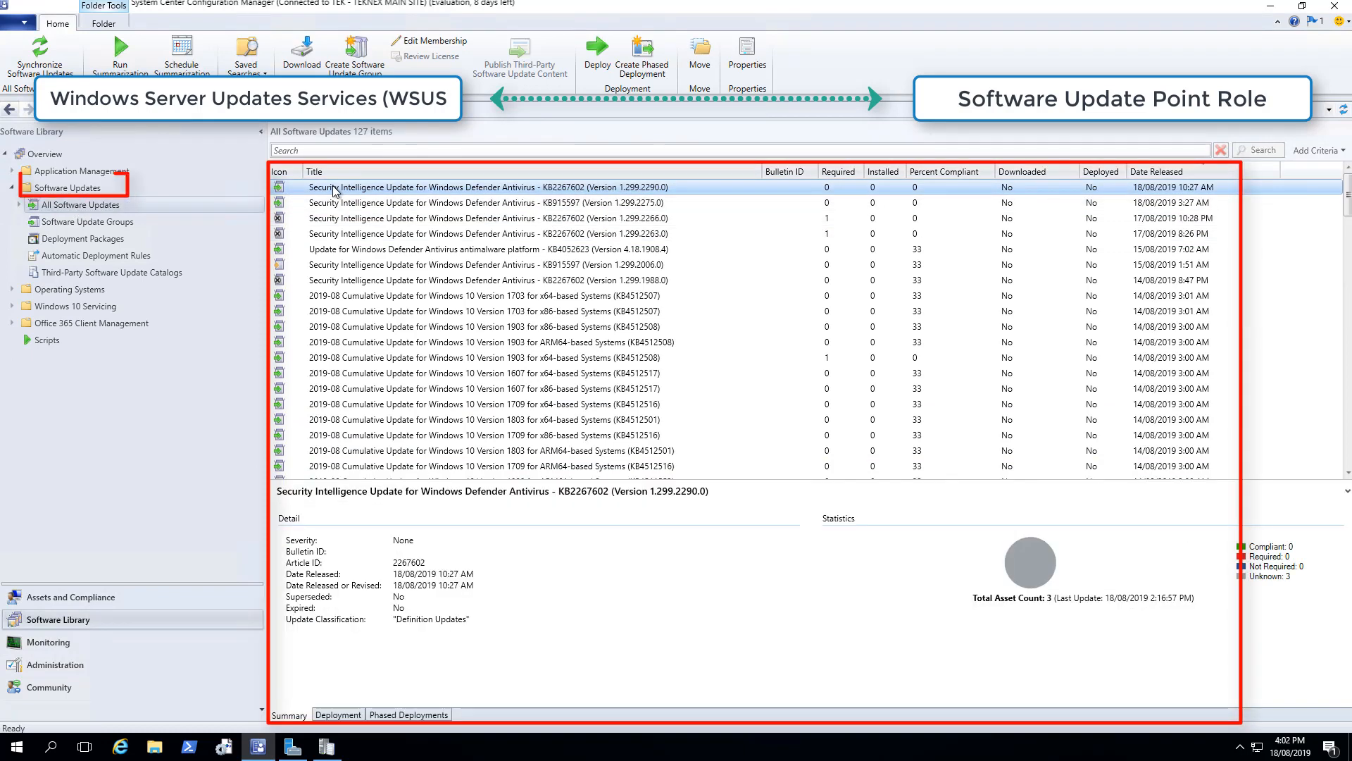
pyautogui.click(483, 233)
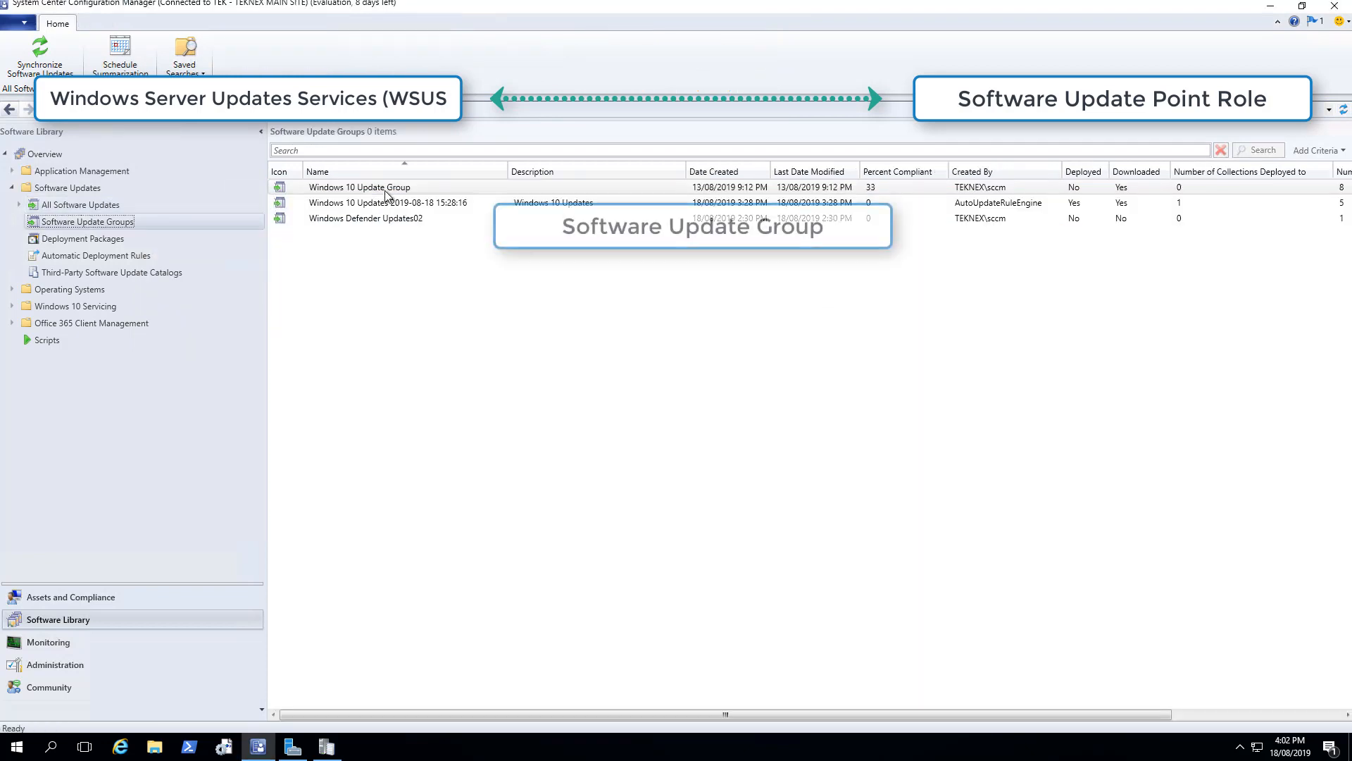
pyautogui.click(360, 188)
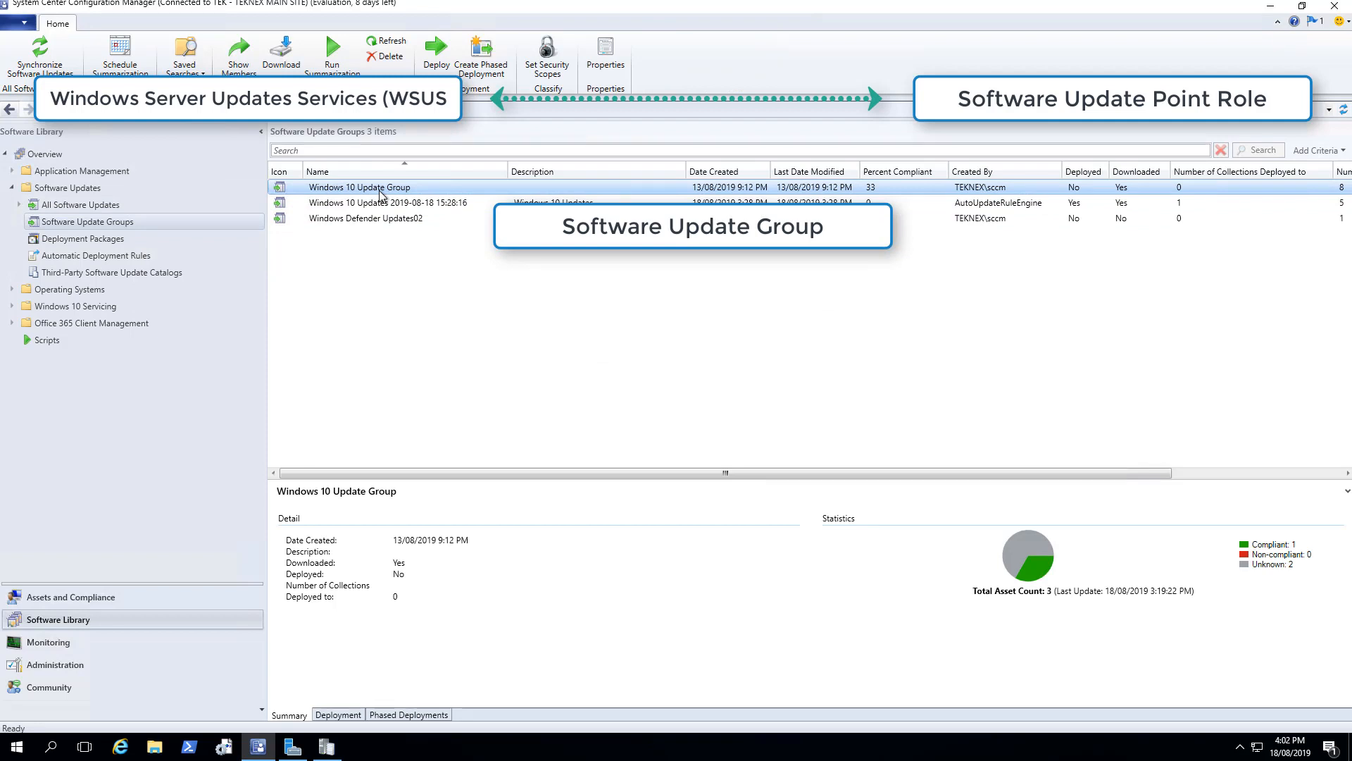
pyautogui.click(84, 238)
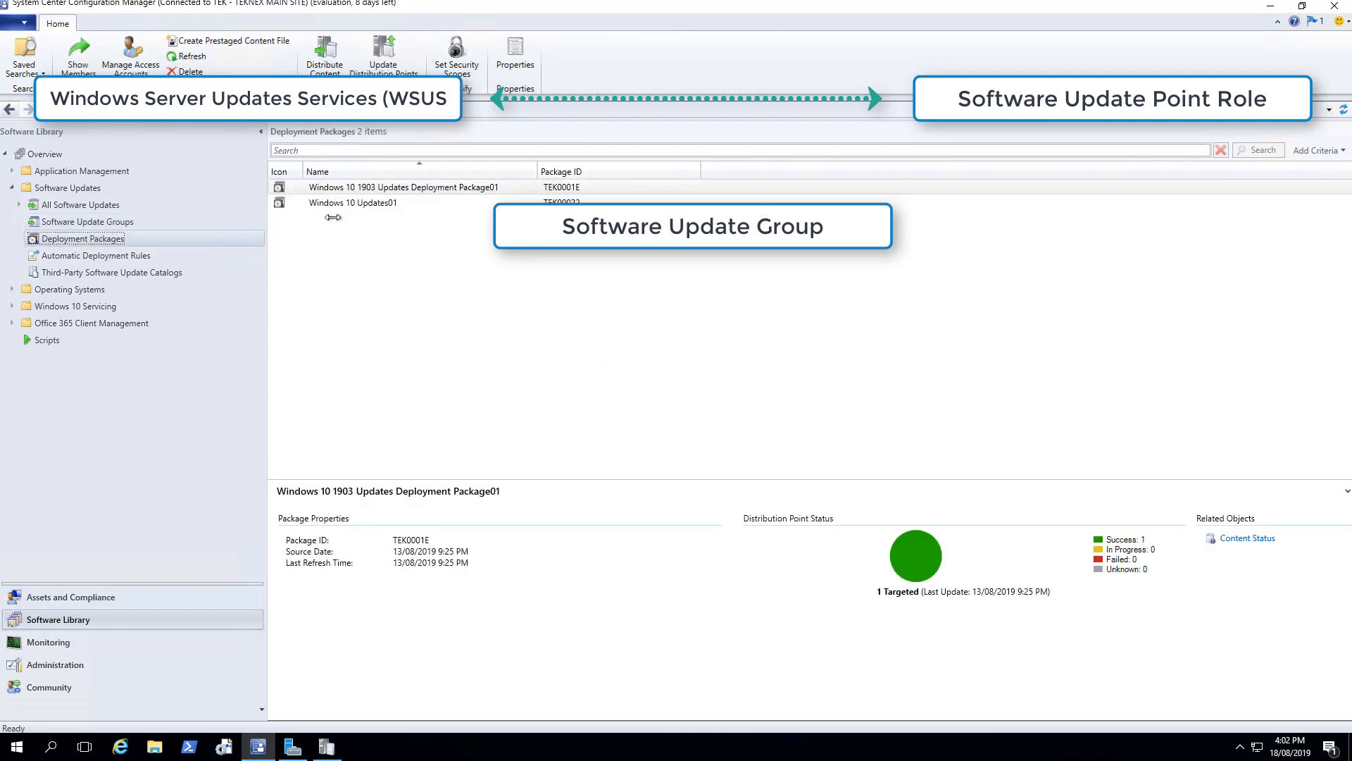
pyautogui.moveTo(522, 169)
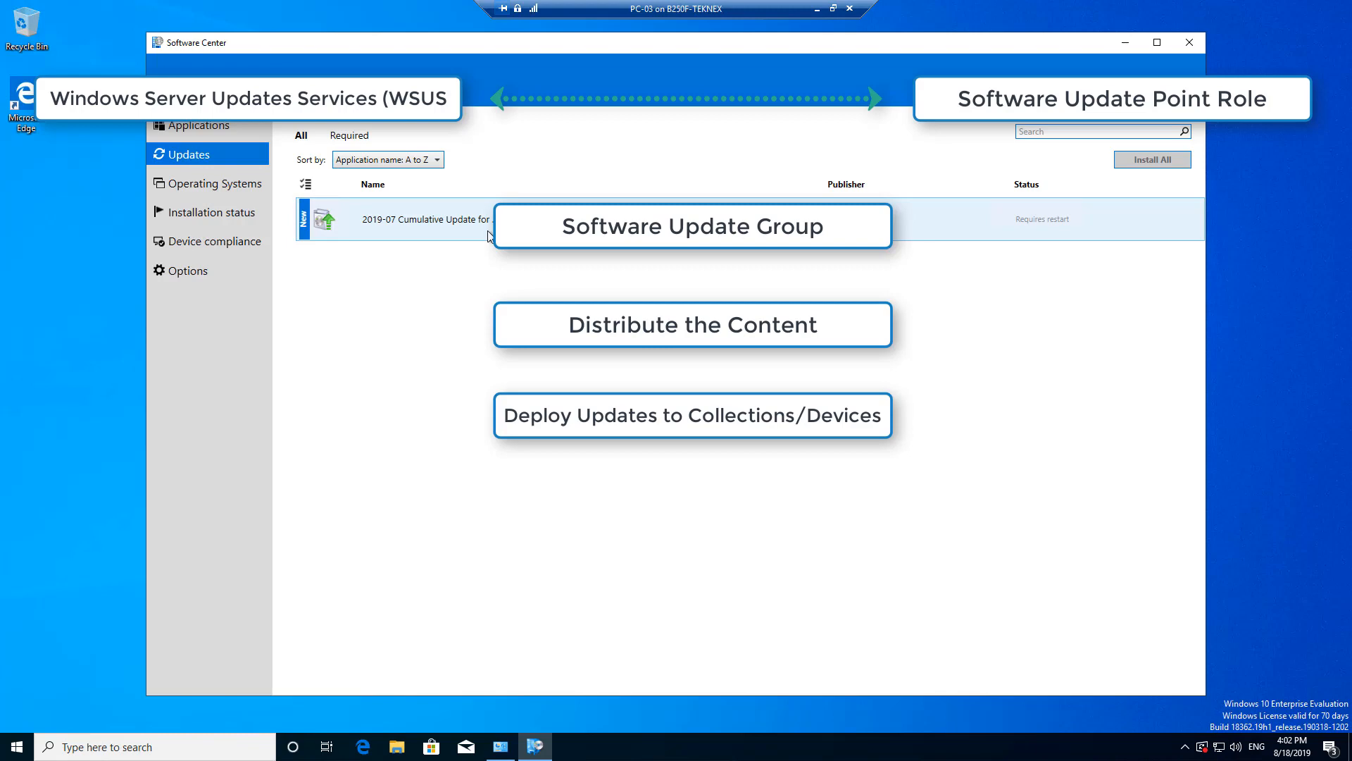
pyautogui.click(423, 218)
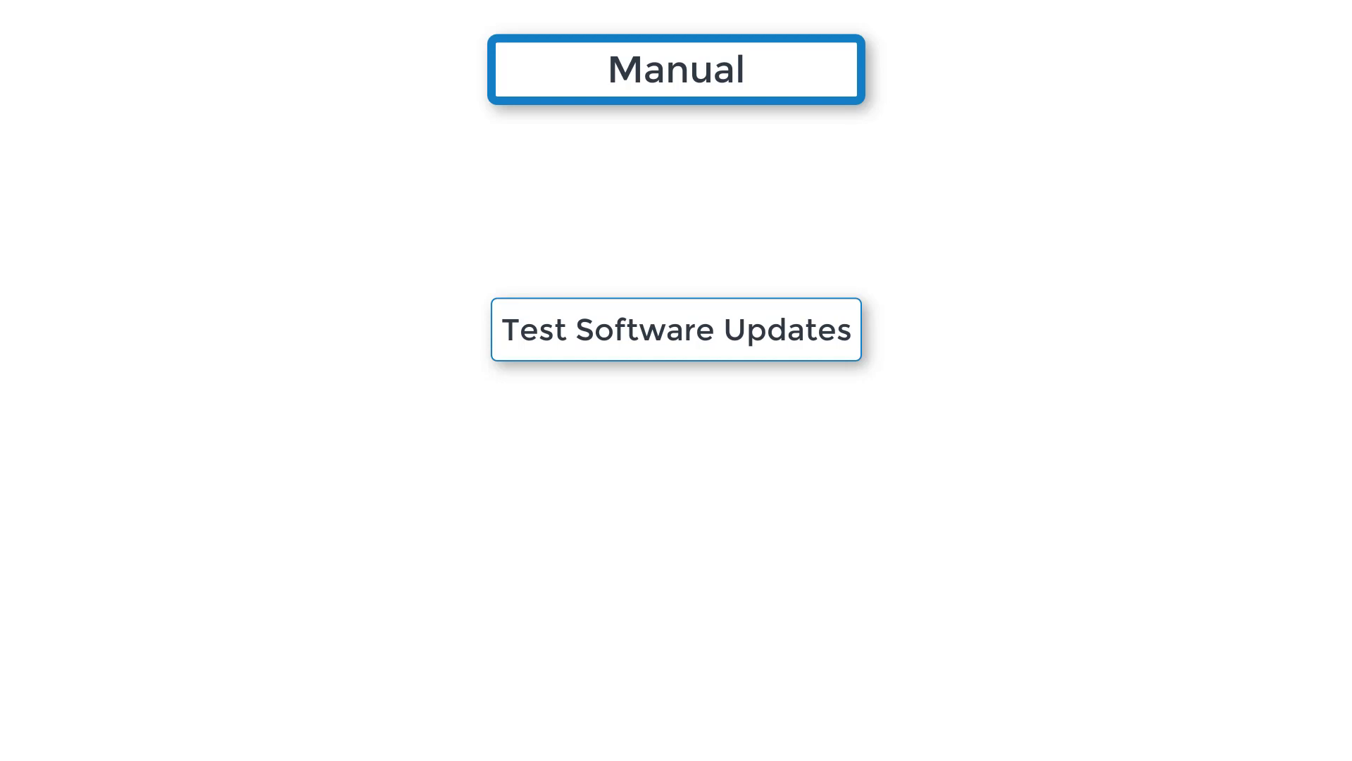
pyautogui.click(675, 69)
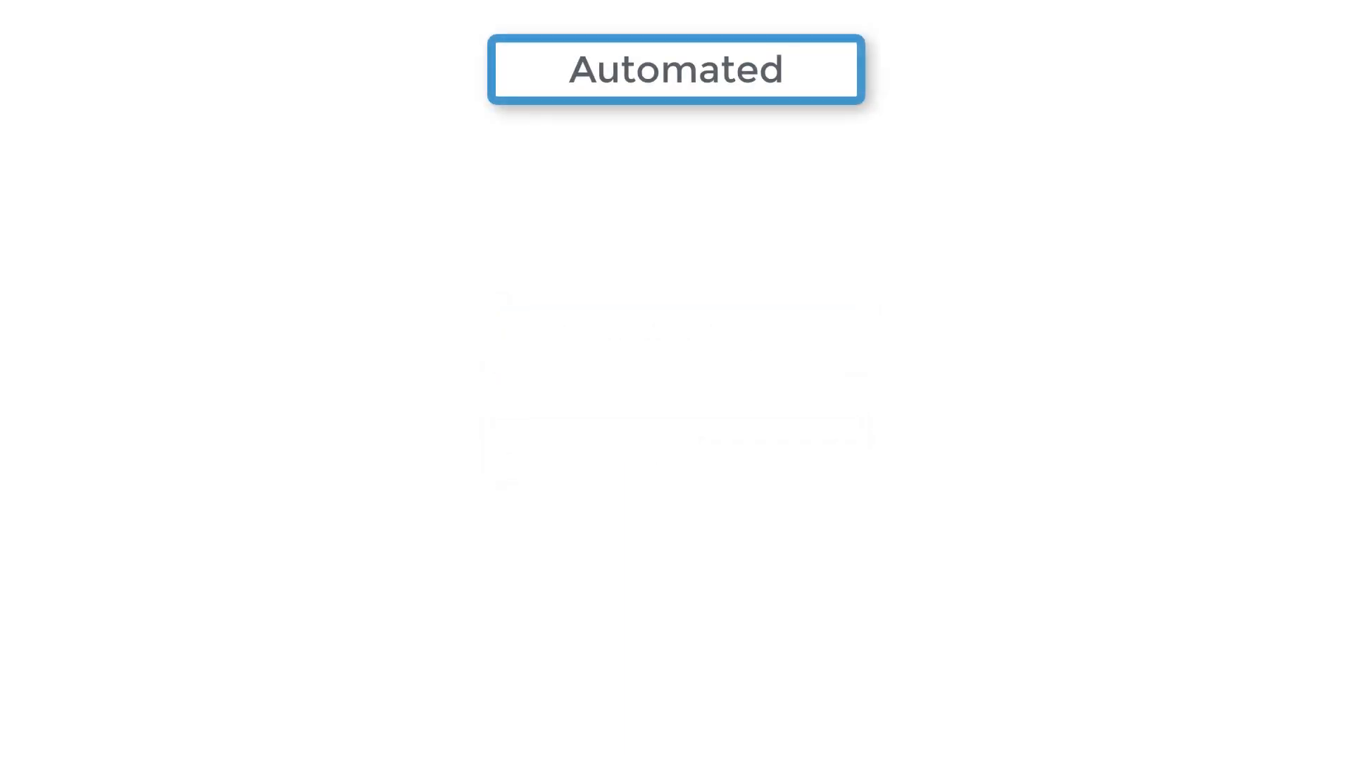